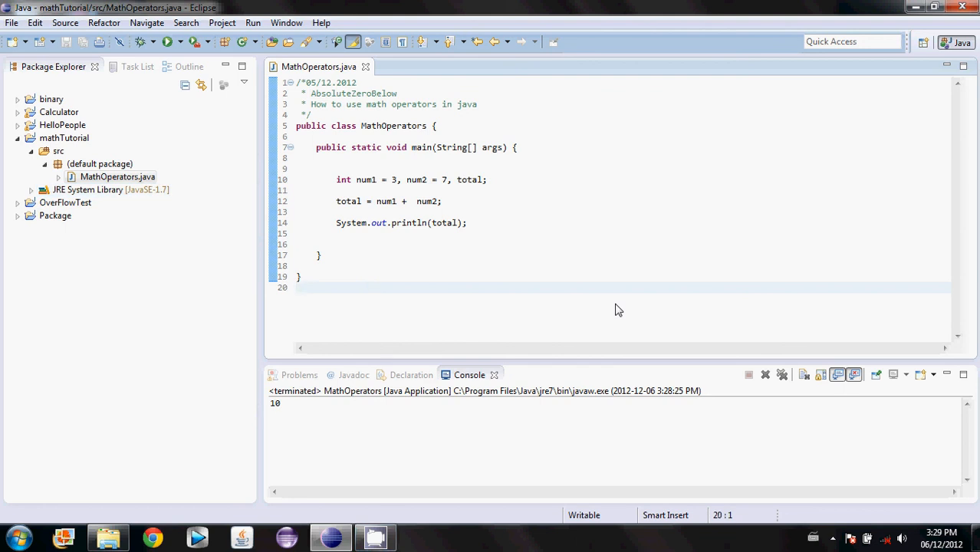
{"action": "mouse_move", "coordinate": [861, 451]}
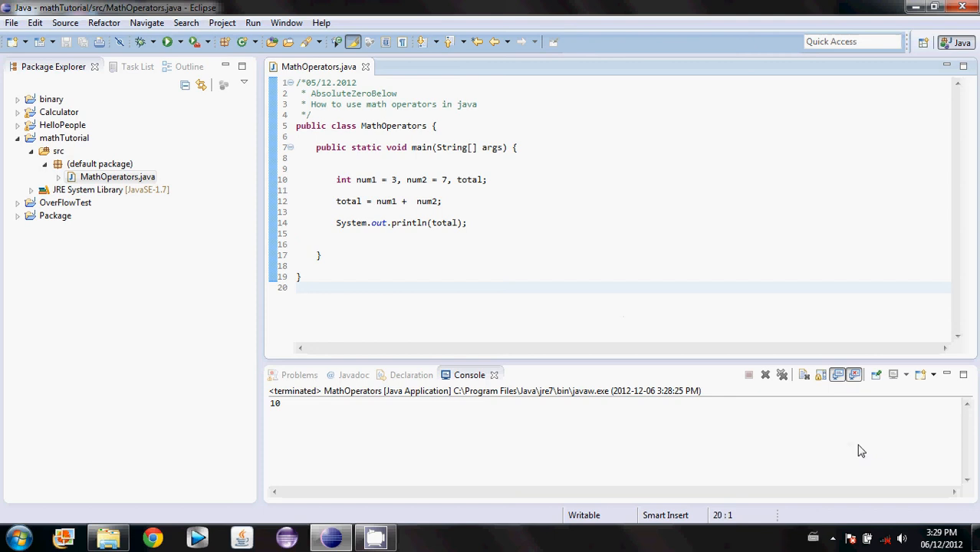
{"action": "mouse_move", "coordinate": [344, 173]}
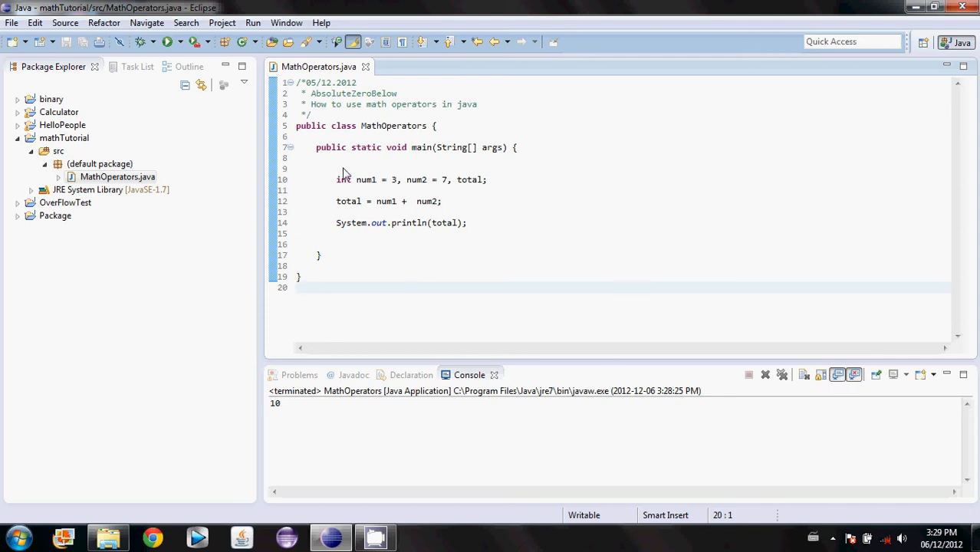
{"action": "mouse_move", "coordinate": [399, 205]}
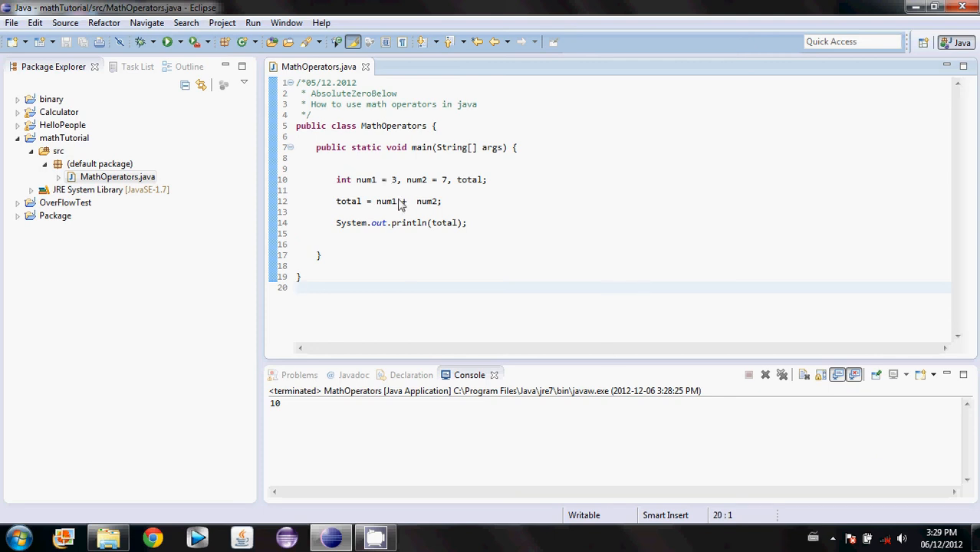
- Remove the num2 and total declarations and the sum line, leaving num1 = 3
{"action": "left_click", "coordinate": [297, 286]}
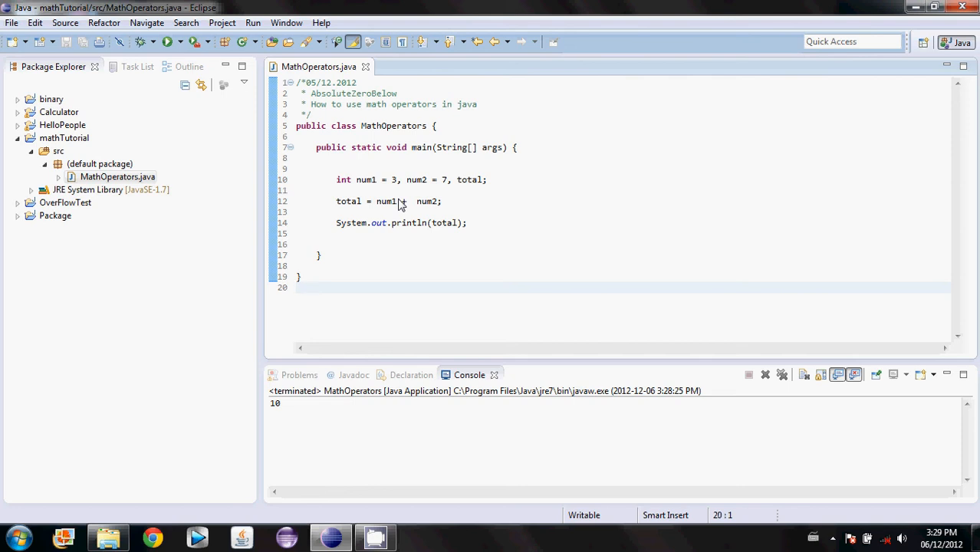
{"action": "left_click", "coordinate": [297, 286]}
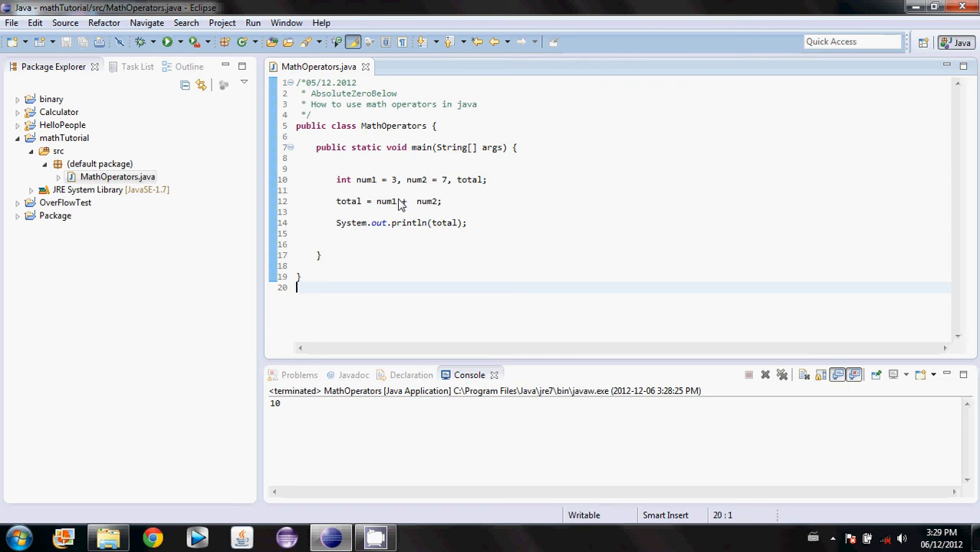
{"action": "mouse_move", "coordinate": [342, 207]}
{"action": "type", "text": "num1"}
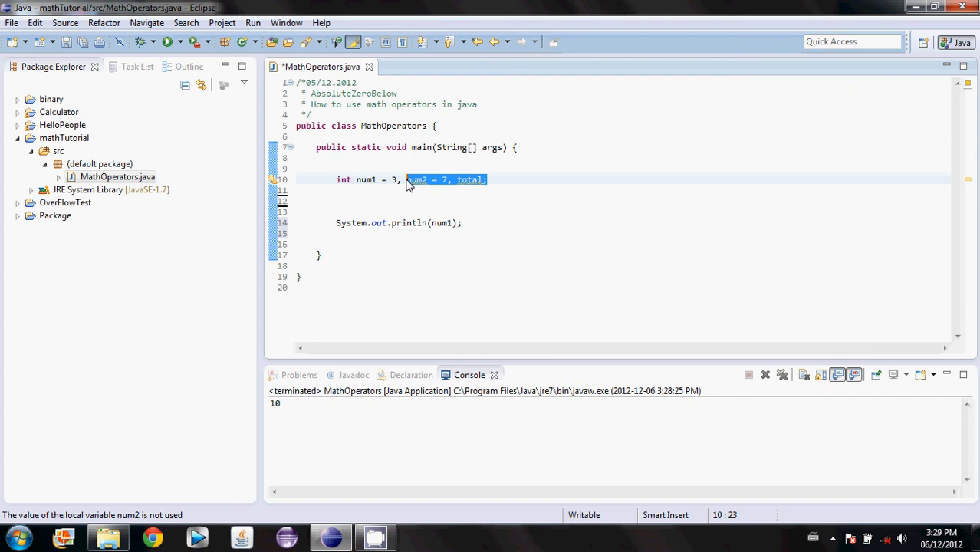
{"action": "key", "text": "Delete"}
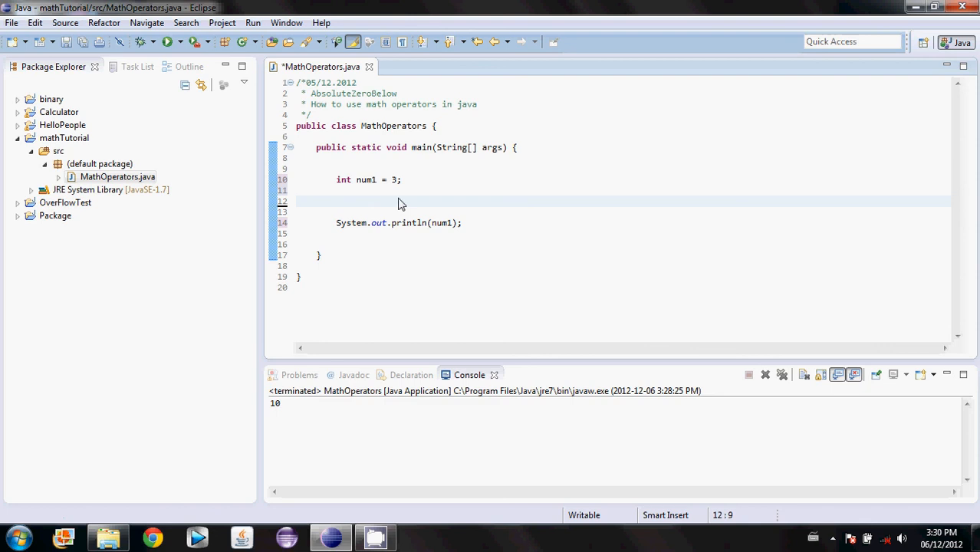
{"action": "mouse_move", "coordinate": [495, 235]}
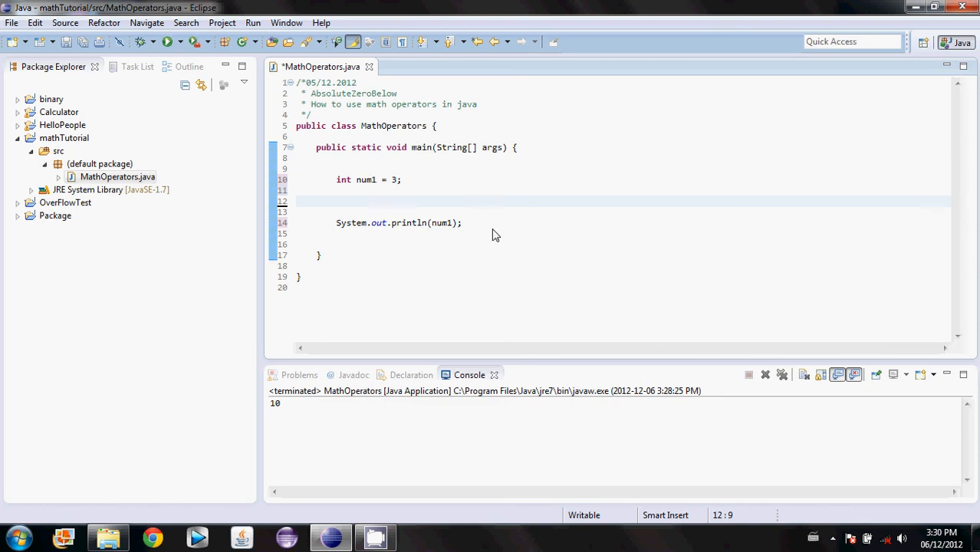
{"action": "left_click", "coordinate": [402, 179]}
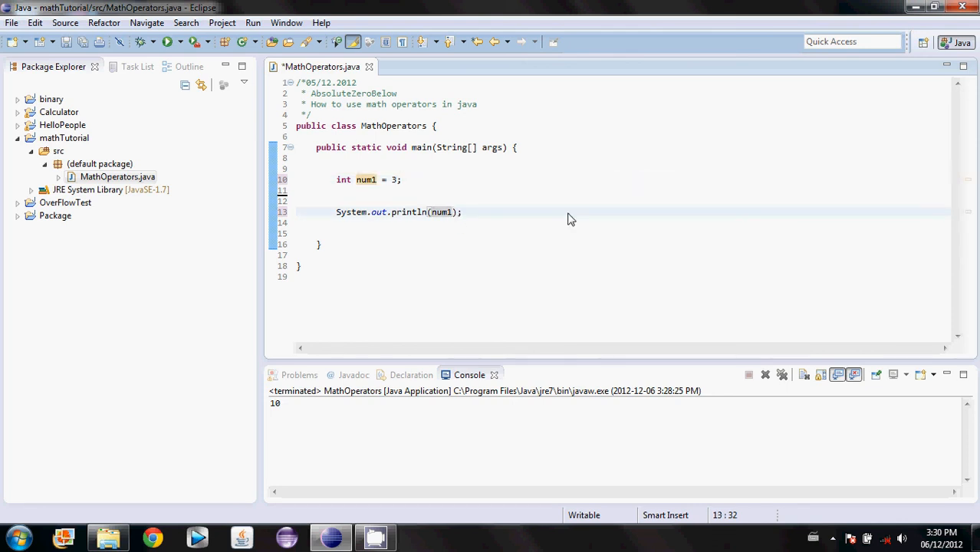
{"action": "mouse_move", "coordinate": [407, 207]}
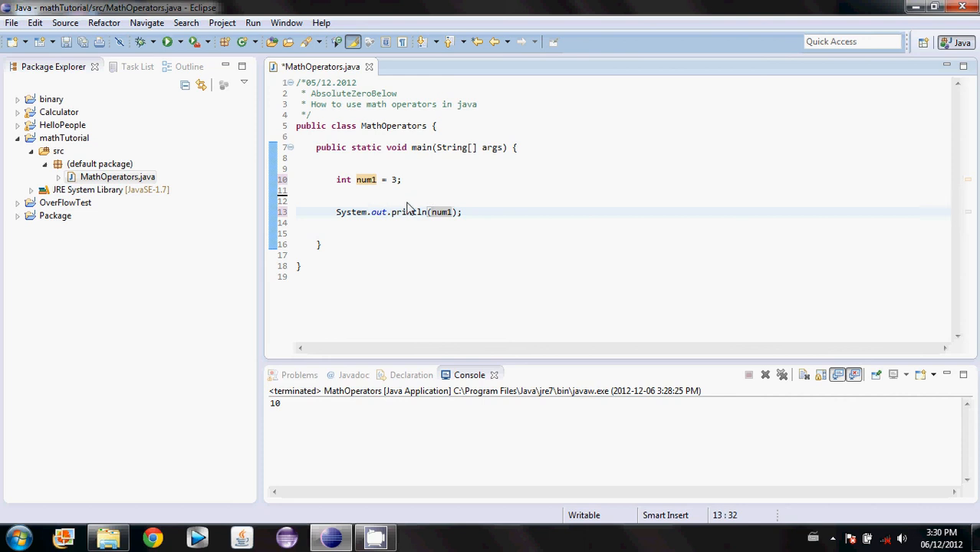
- Add the line num1 = num1 + 1; above the print statement
{"action": "left_click", "coordinate": [406, 201]}
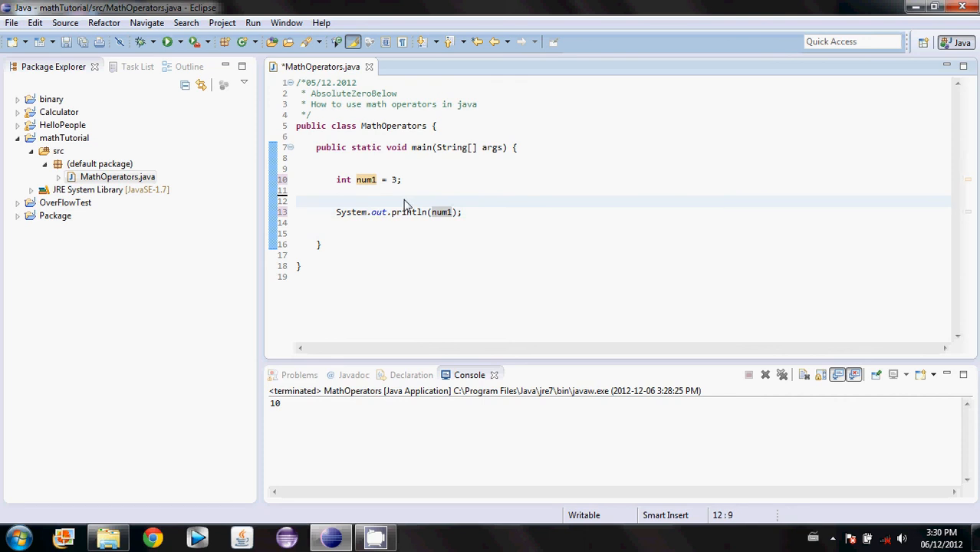
{"action": "type", "text": "n"}
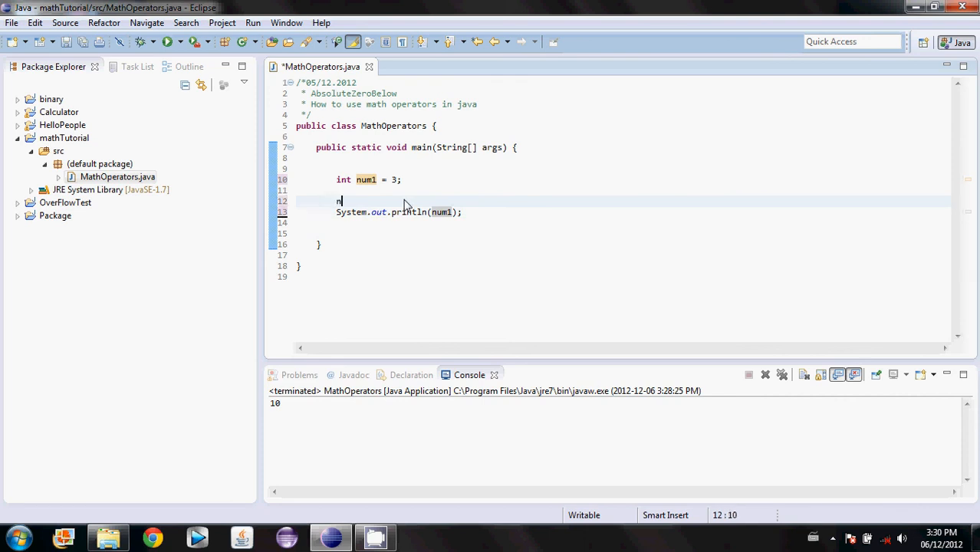
{"action": "type", "text": "um1"}
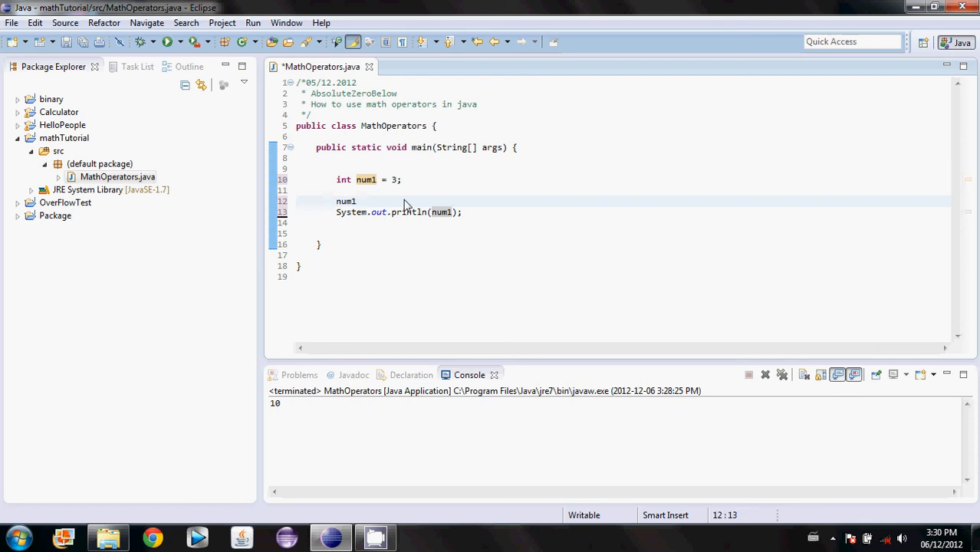
{"action": "type", "text": "= num1 + 1"}
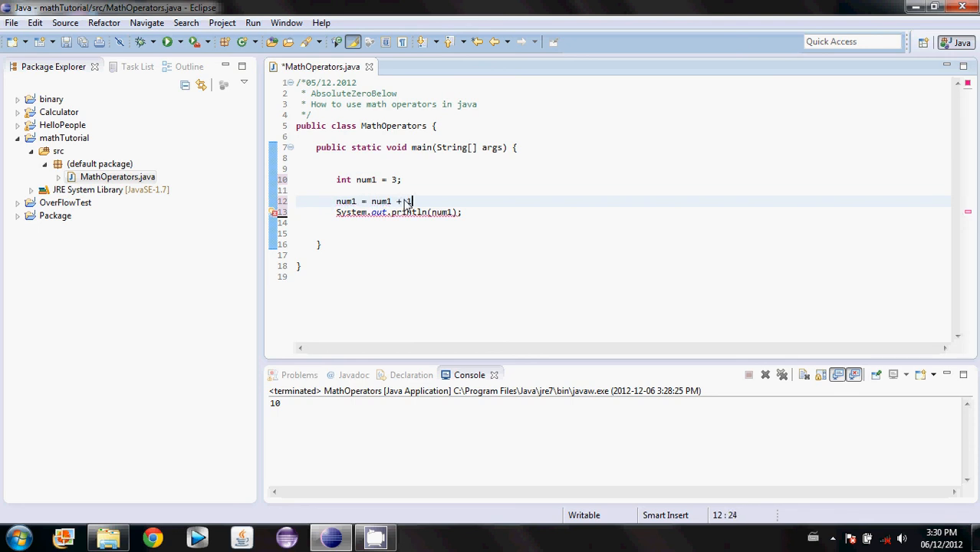
{"action": "key", "text": "BackSpace"}
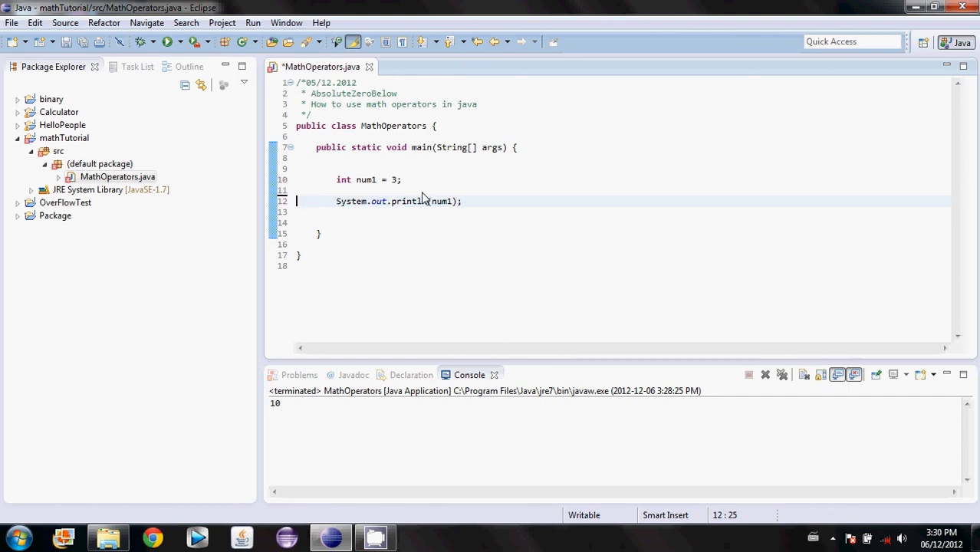
{"action": "type", "text": "num1 = num1 + 1;"}
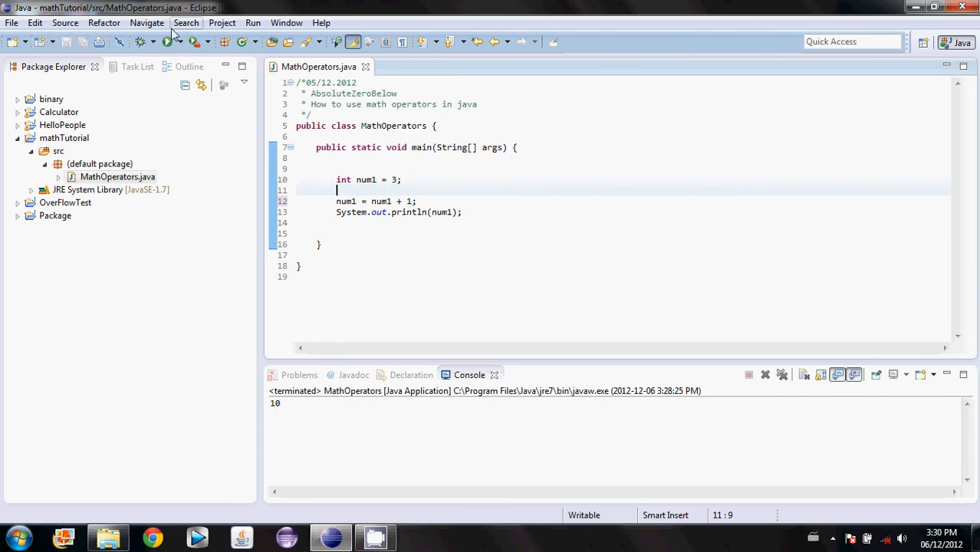
{"action": "left_click", "coordinate": [167, 41]}
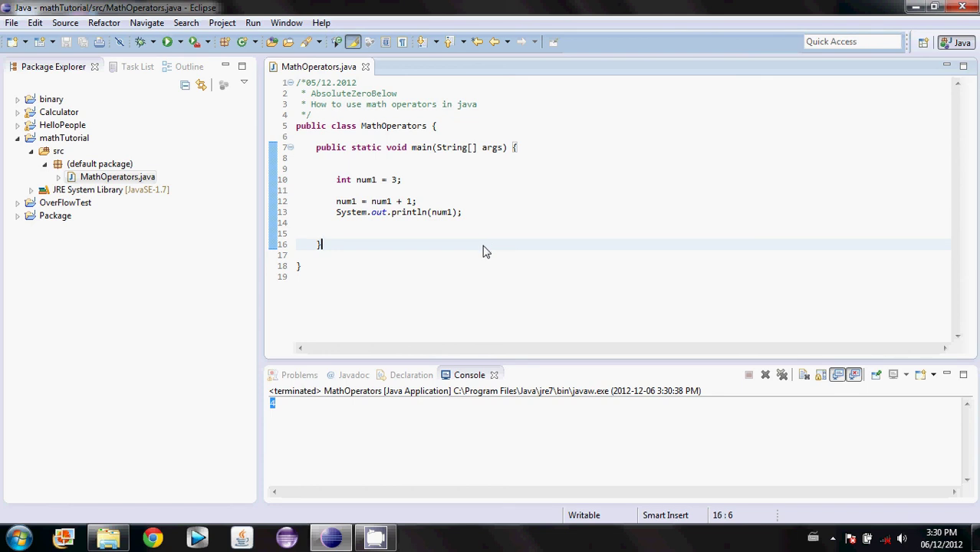
{"action": "mouse_move", "coordinate": [508, 190]}
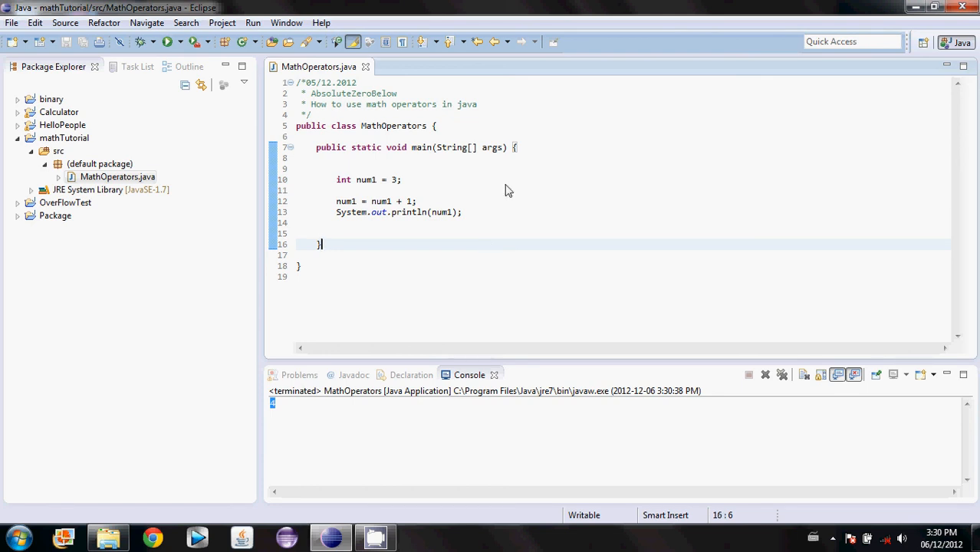
{"action": "mouse_move", "coordinate": [402, 214]}
{"action": "type", "text": "num1++;"}
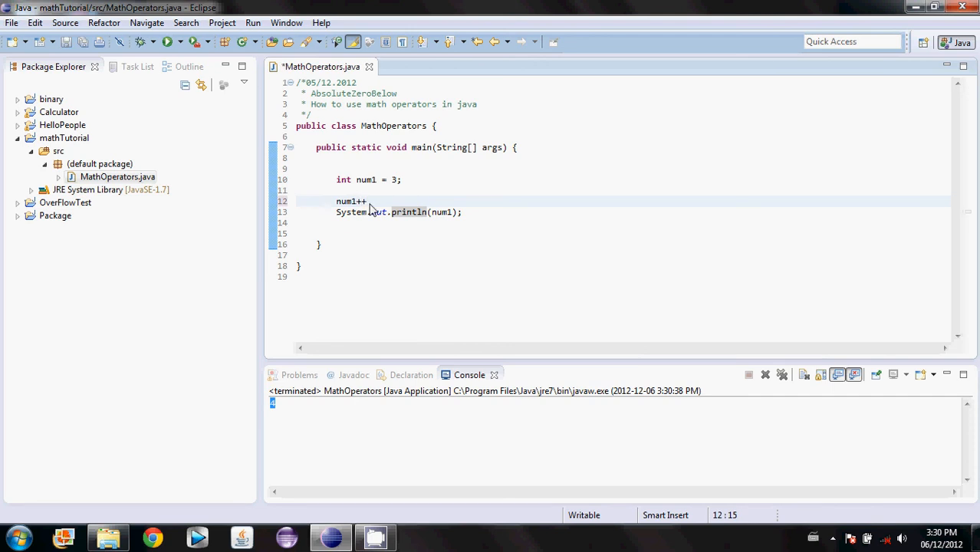
- Save and run the num1++ version, which prints 4, then delete the num1++ statement
{"action": "key", "text": "ctrl+s"}
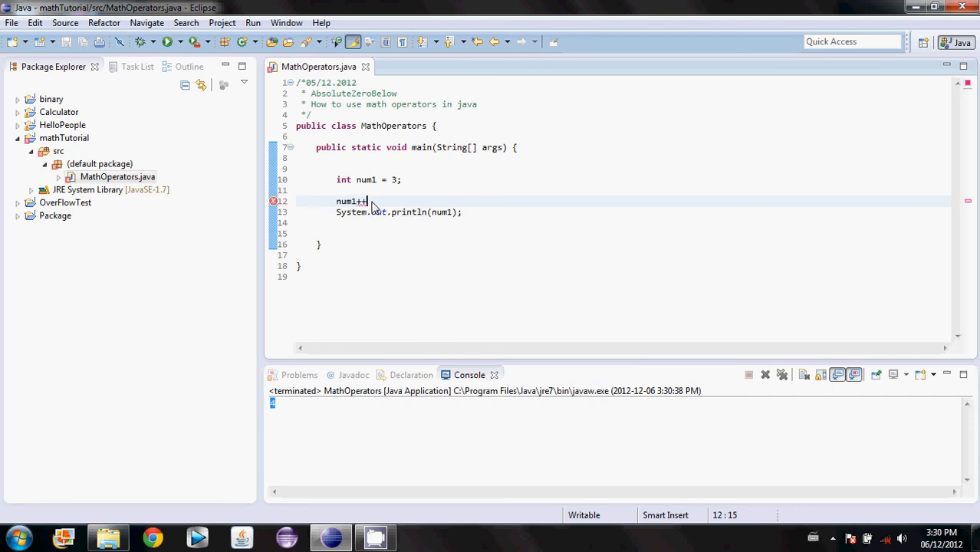
{"action": "type", "text": ";"}
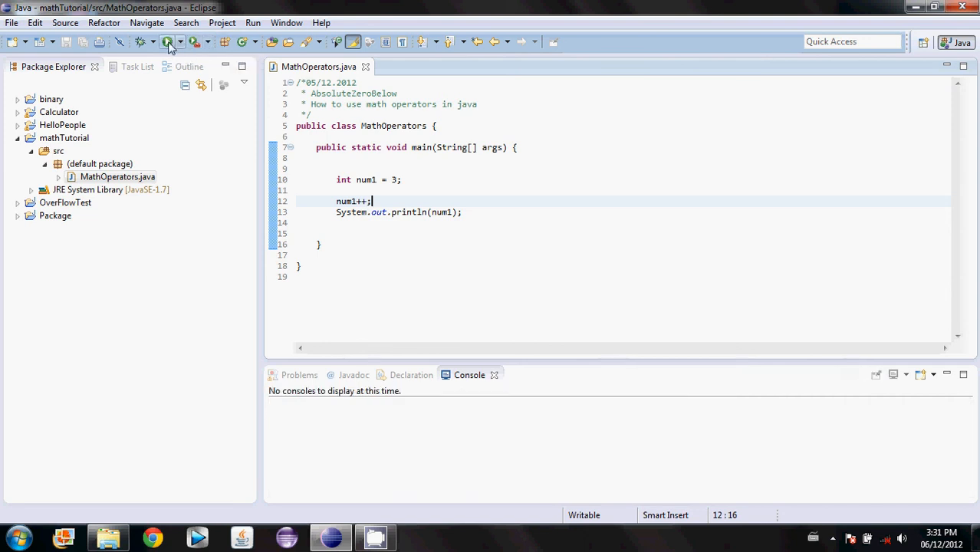
{"action": "left_click", "coordinate": [168, 42]}
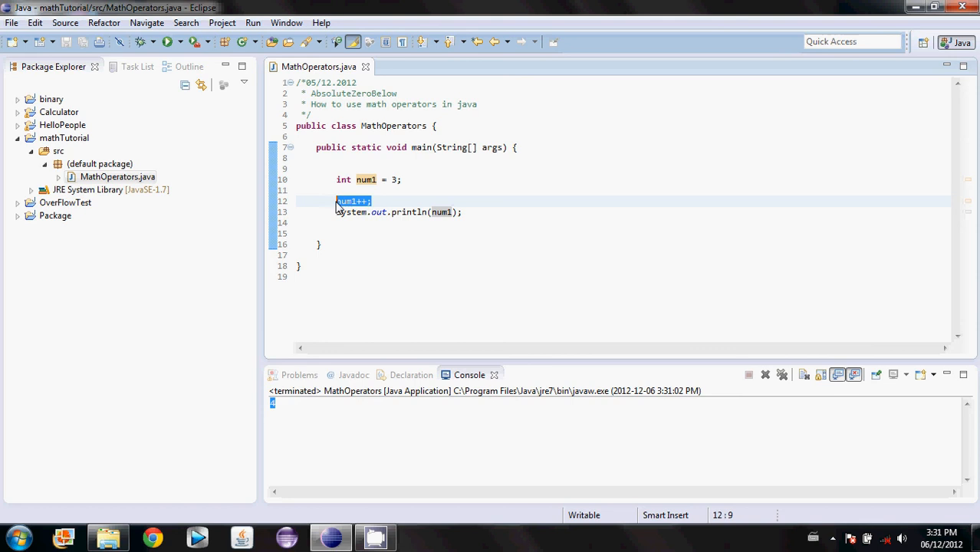
{"action": "key", "text": "Delete"}
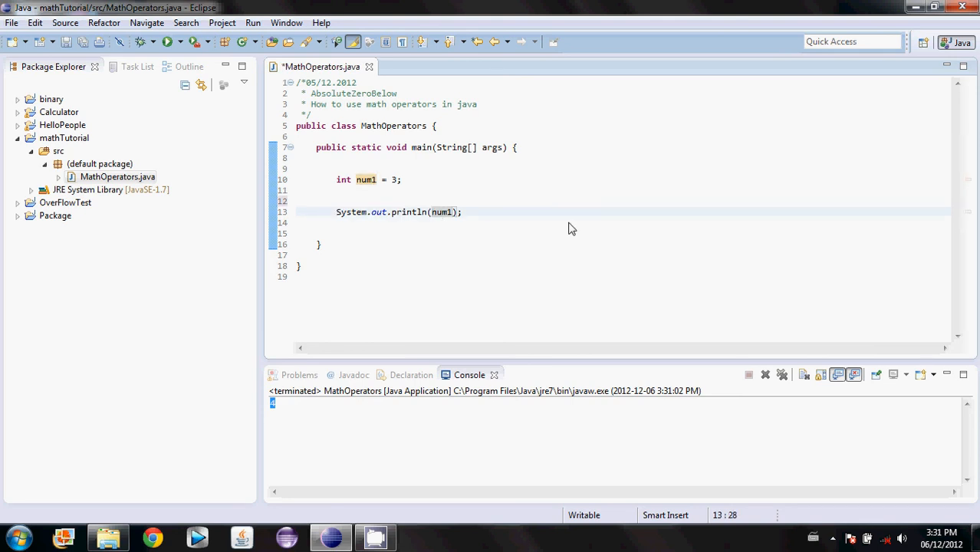
- Put ++num1 inside println and run it, printing 4
{"action": "type", "text": "++"}
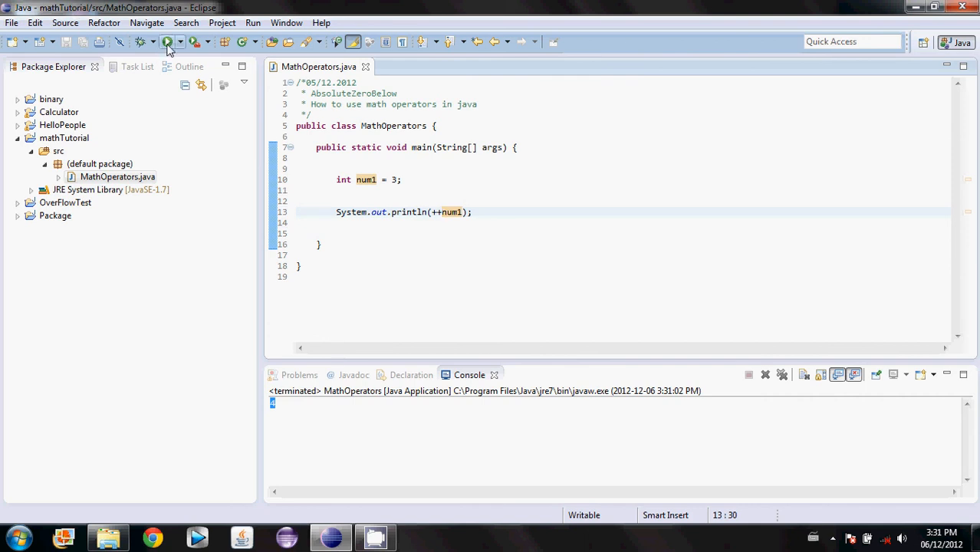
{"action": "left_click", "coordinate": [167, 42]}
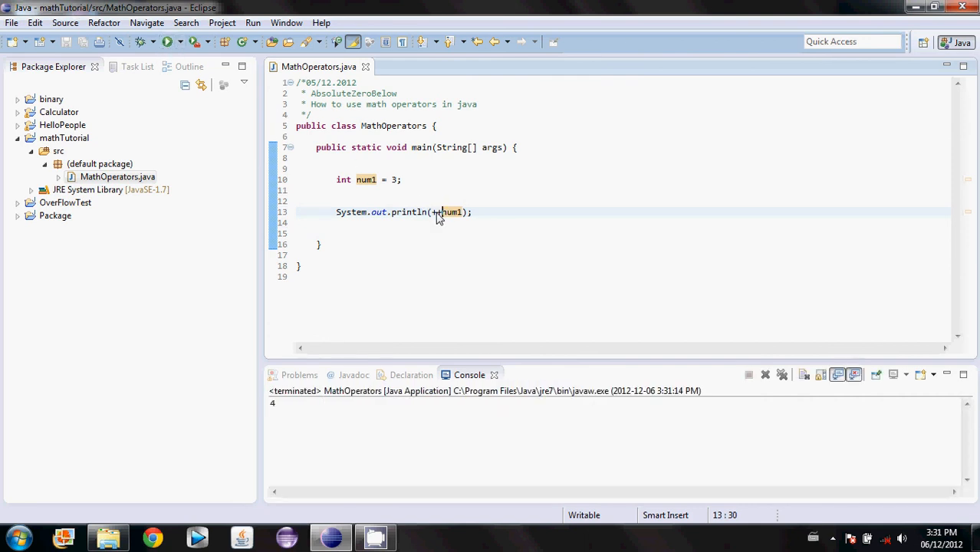
{"action": "double_click", "coordinate": [436, 212]}
{"action": "type", "text": "++"}
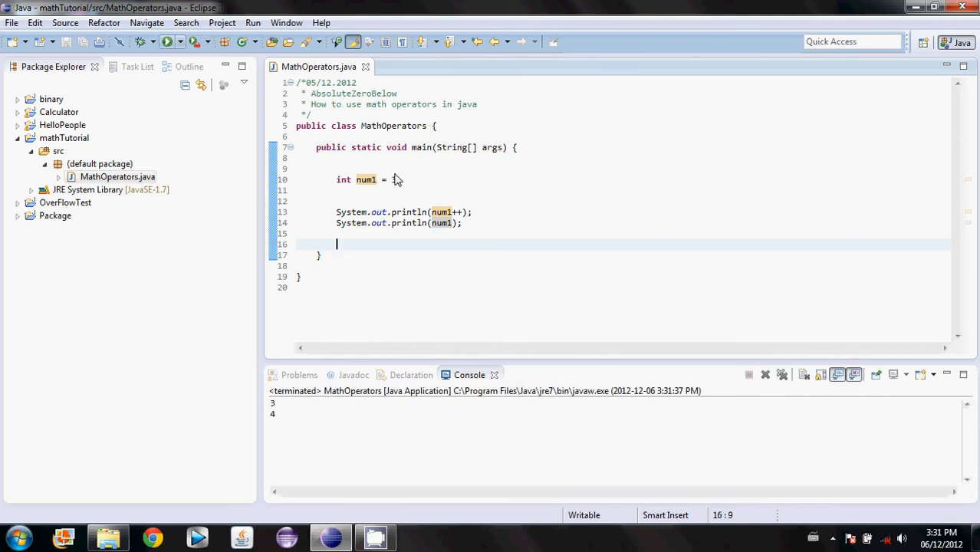
- Set num1 to 3 and make the first print statement print num1++
{"action": "type", "text": "3;"}
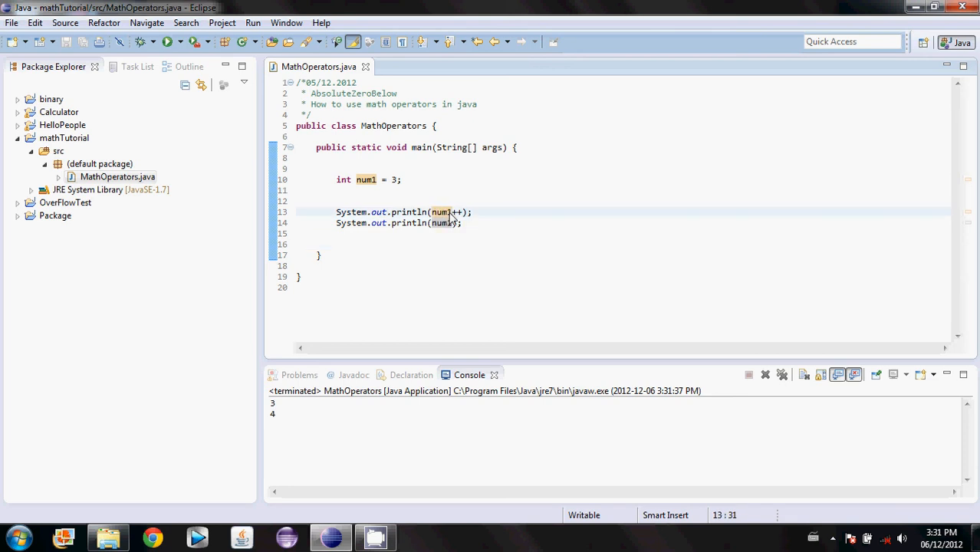
{"action": "double_click", "coordinate": [459, 213]}
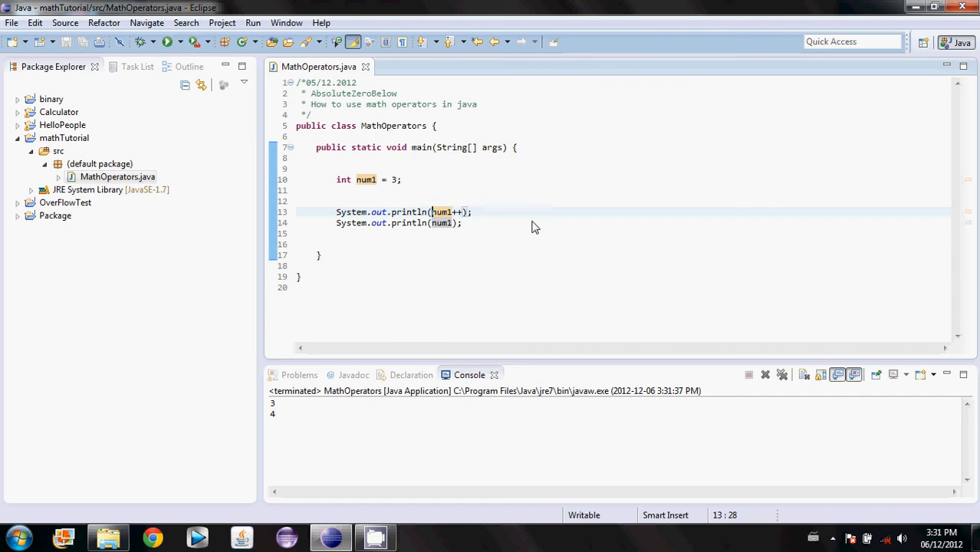
{"action": "type", "text": "++"}
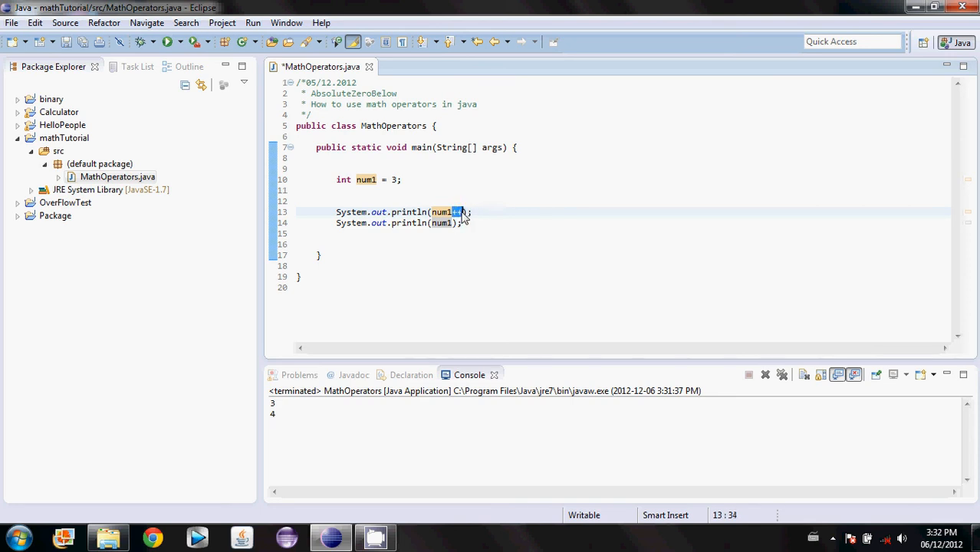
- Save the num1-- change and run, printing 3 then 2
{"action": "key", "text": "ctrl+s"}
{"action": "type", "text": "--"}
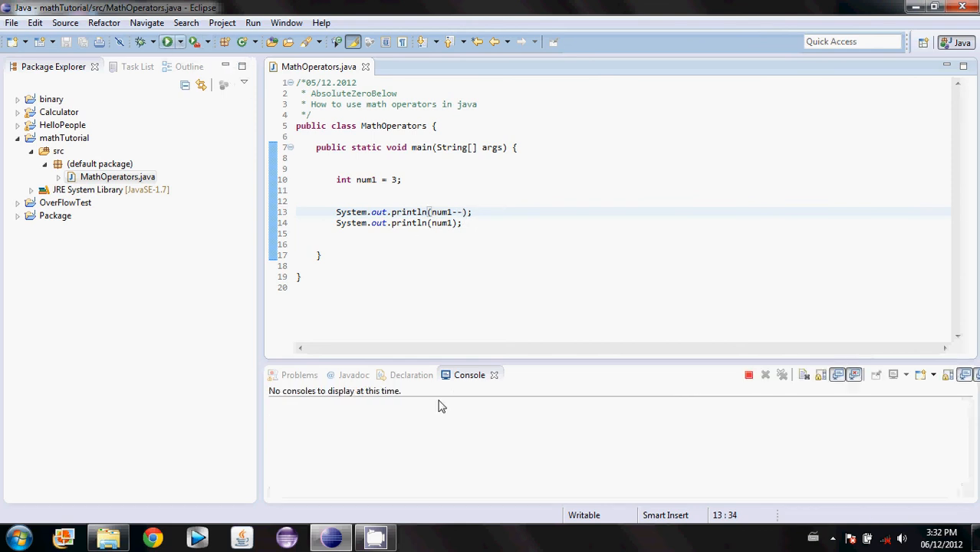
{"action": "left_click", "coordinate": [166, 41]}
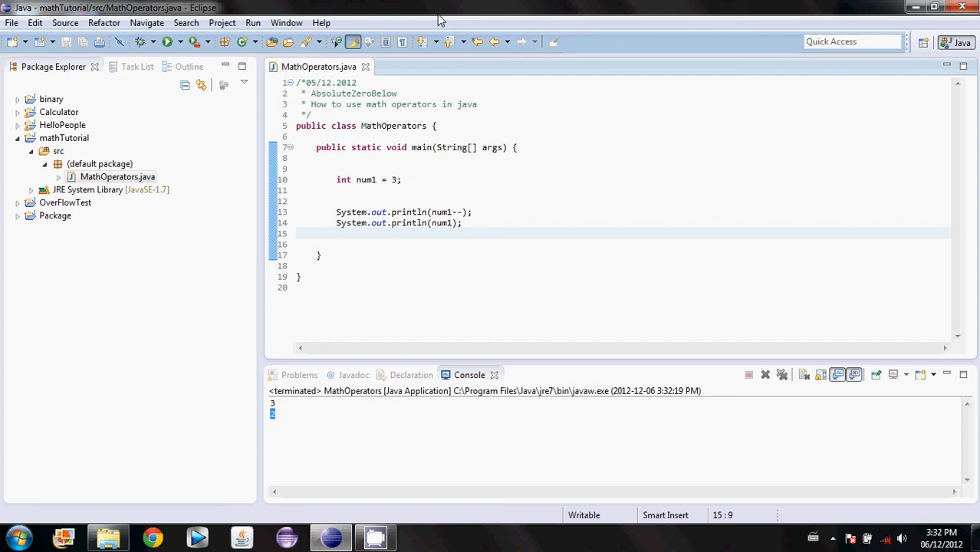
{"action": "mouse_move", "coordinate": [571, 135]}
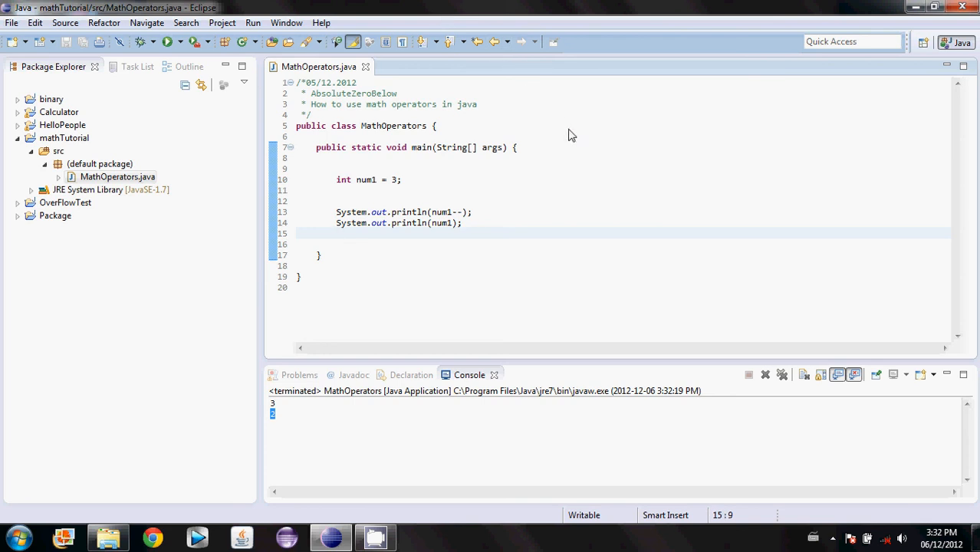
{"action": "mouse_move", "coordinate": [627, 195]}
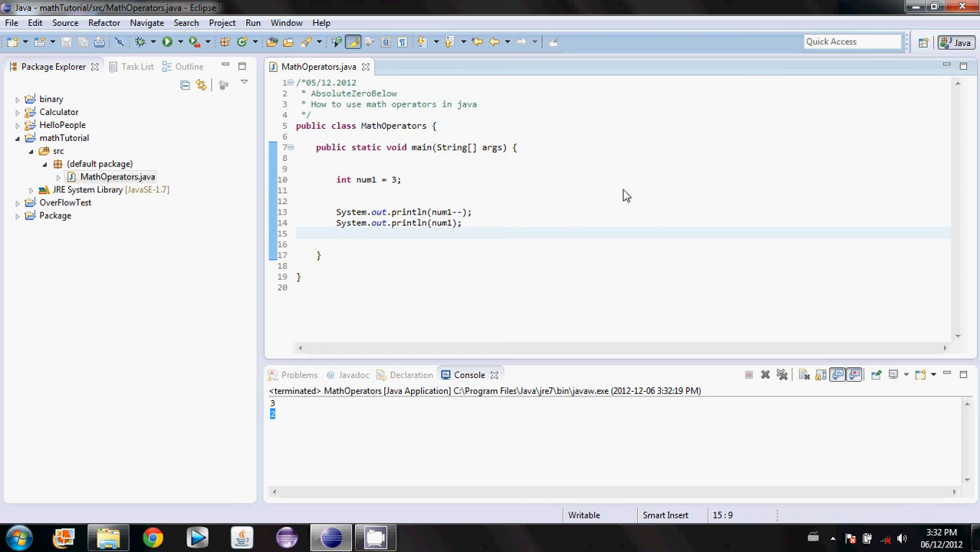